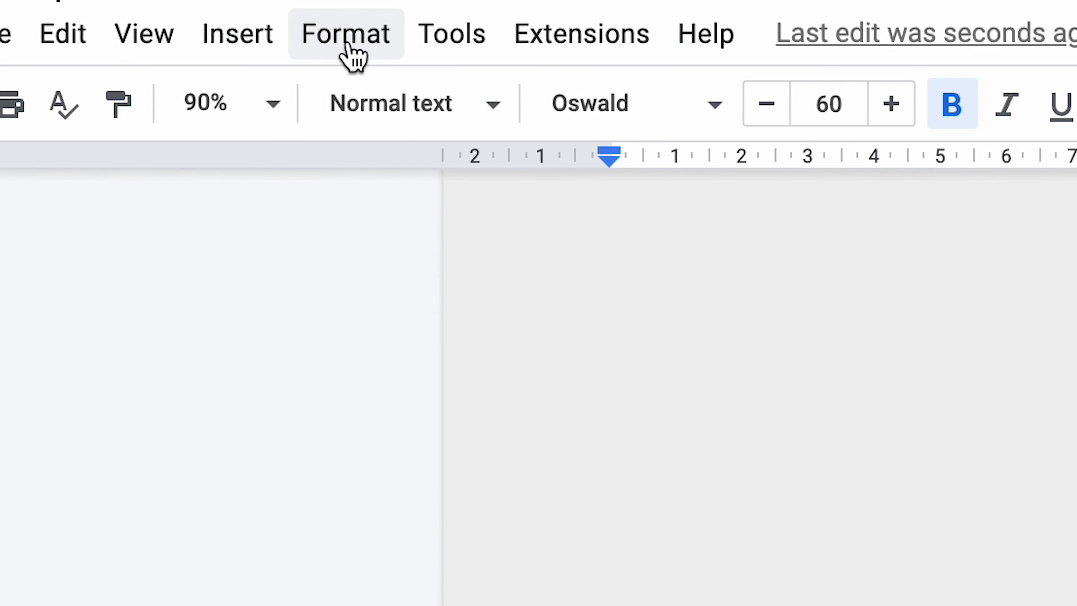
Step: Reach the Page numbers settings from the Format menu
click(346, 33)
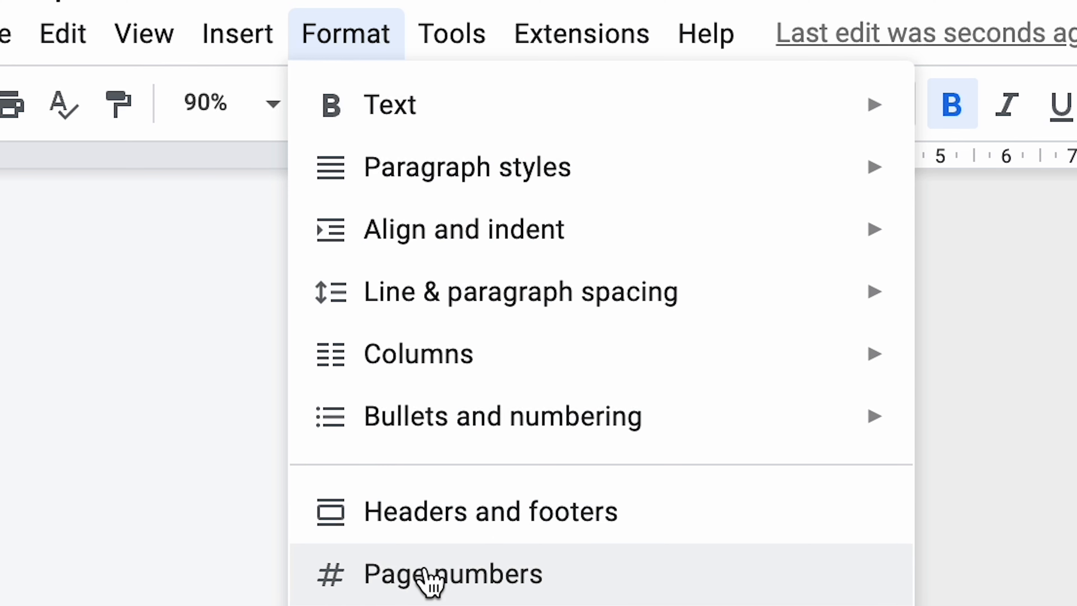
click(453, 573)
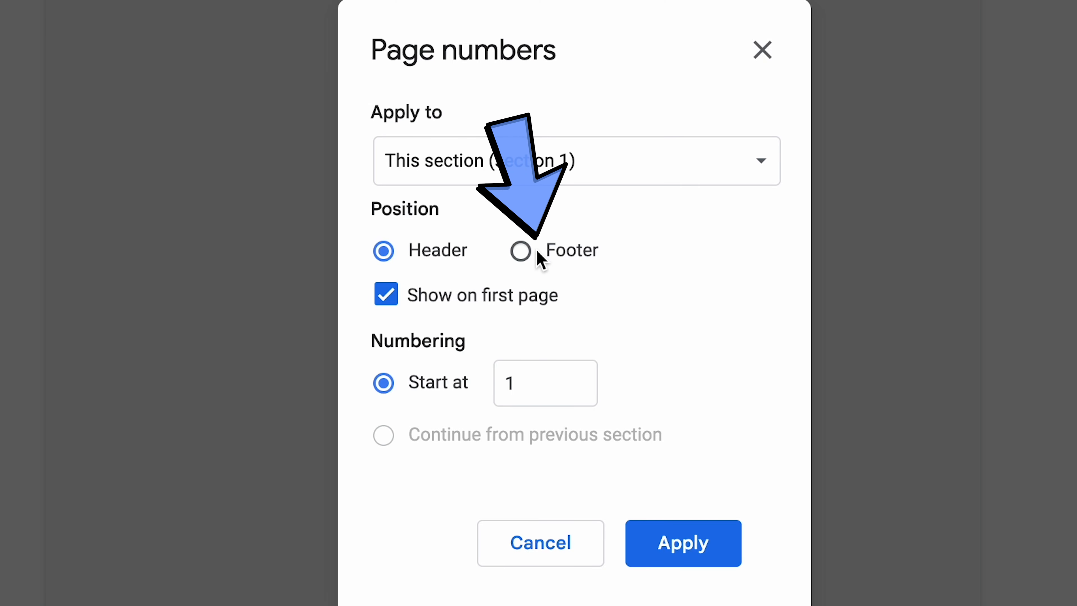
Step: Number pages in the footer, hidden on the title page, starting at 0, and apply
click(521, 250)
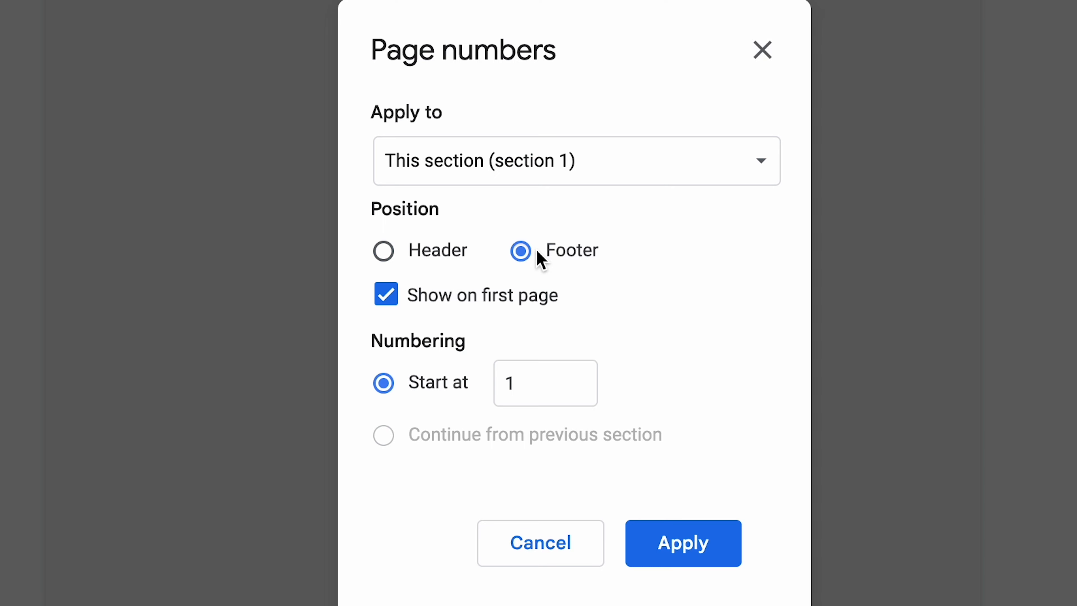
click(384, 294)
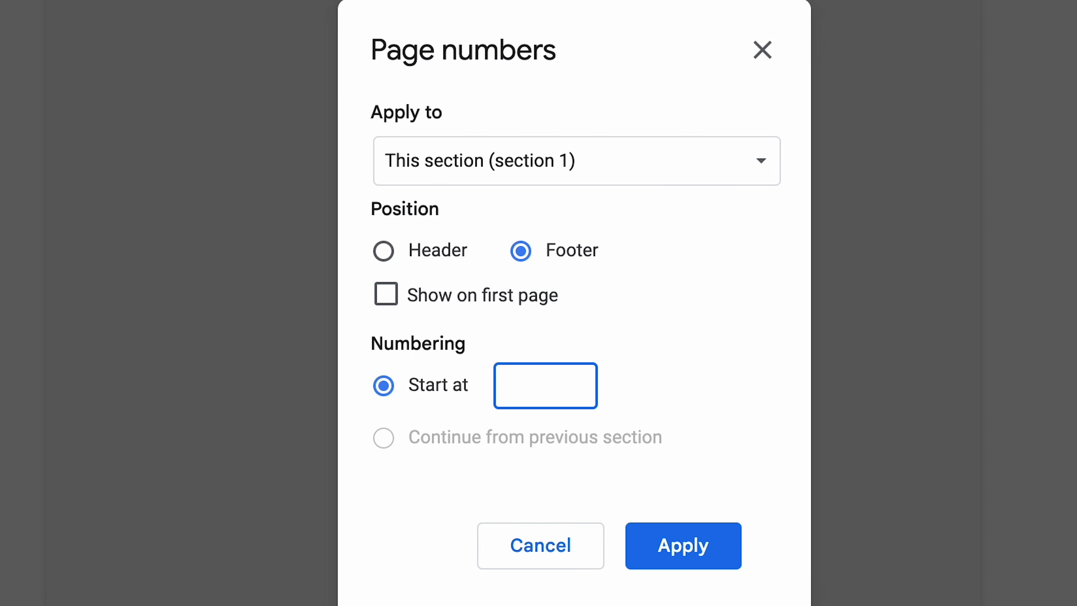
text(0)
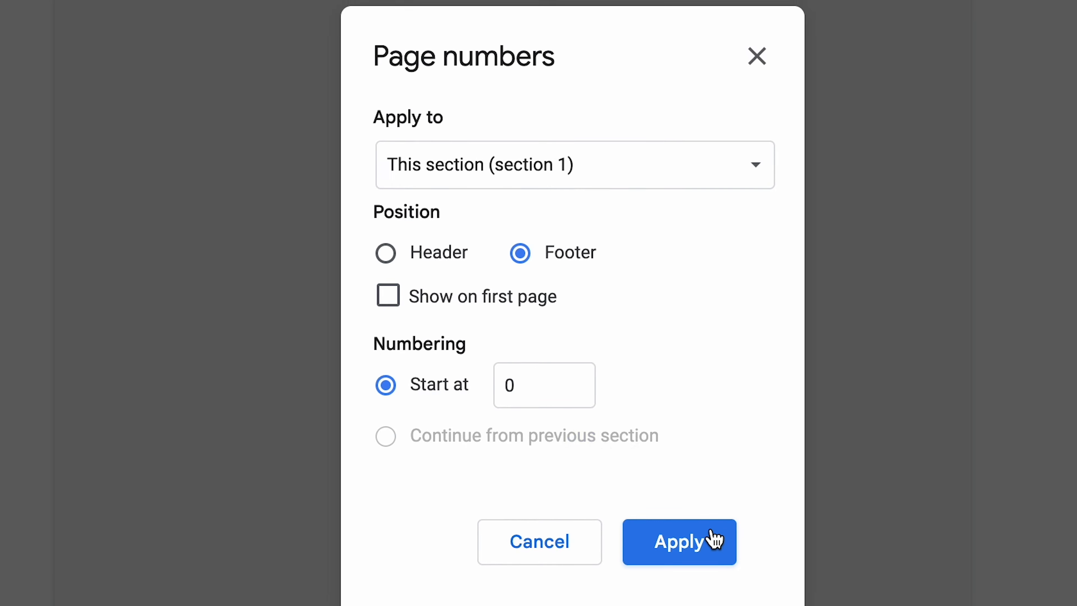
click(679, 542)
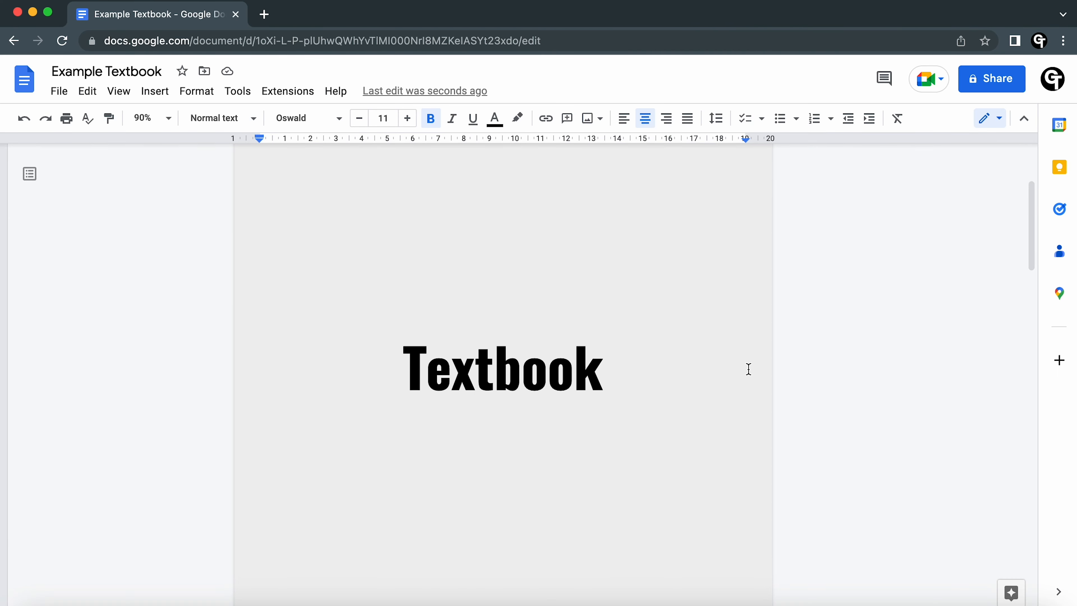
Step: Edit the second page's footer containing the page number
scroll(down, 3)
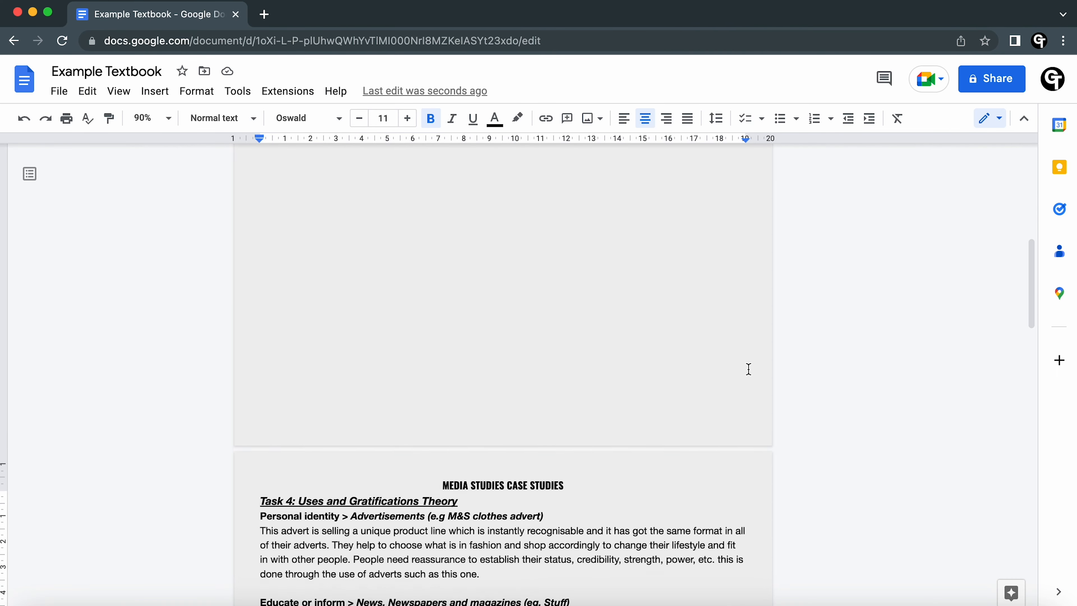
scroll(down, 3)
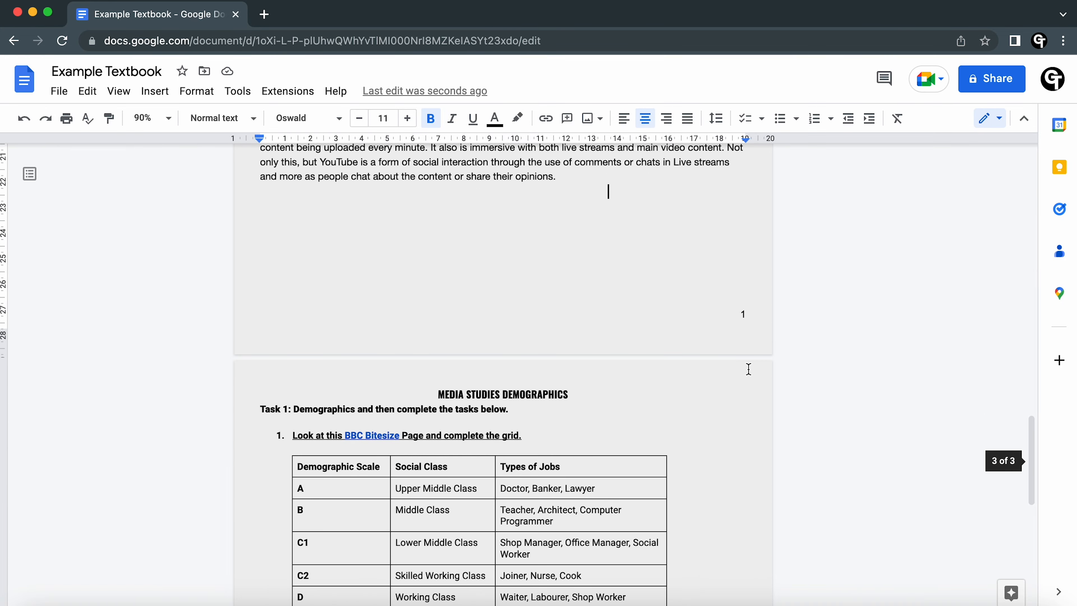
scroll(down, 3)
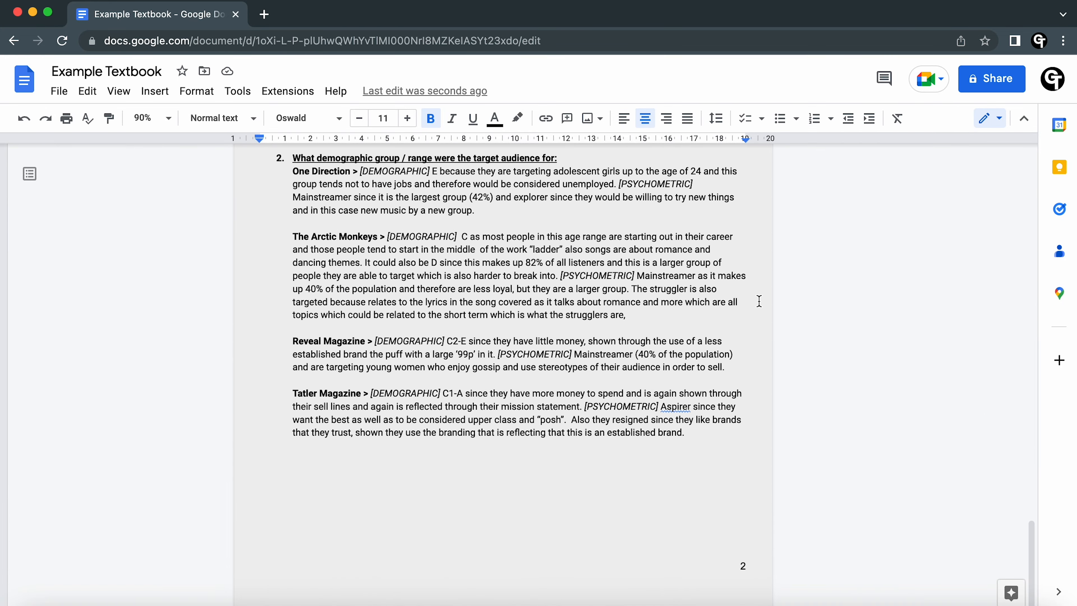
mouse_move(727, 551)
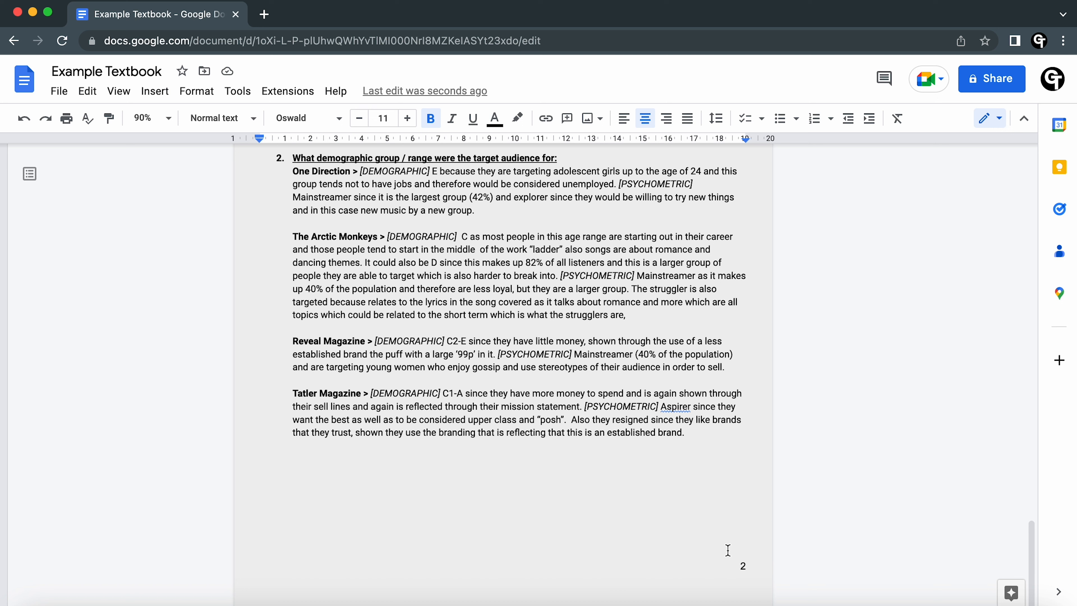
double_click(742, 566)
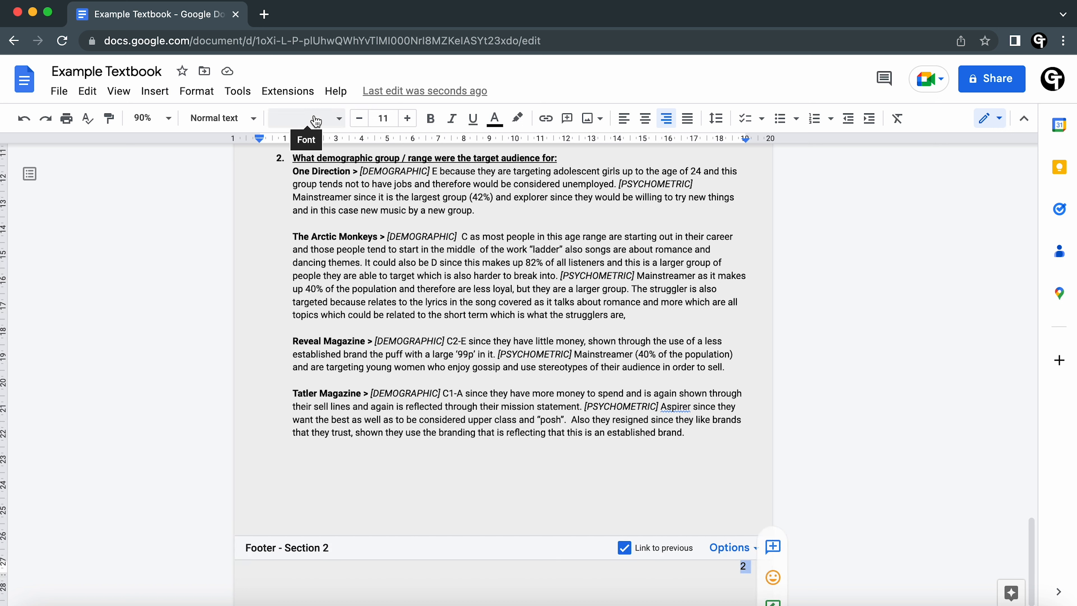
Step: Make the page number Oswald font, red, and centred in the footer
click(306, 118)
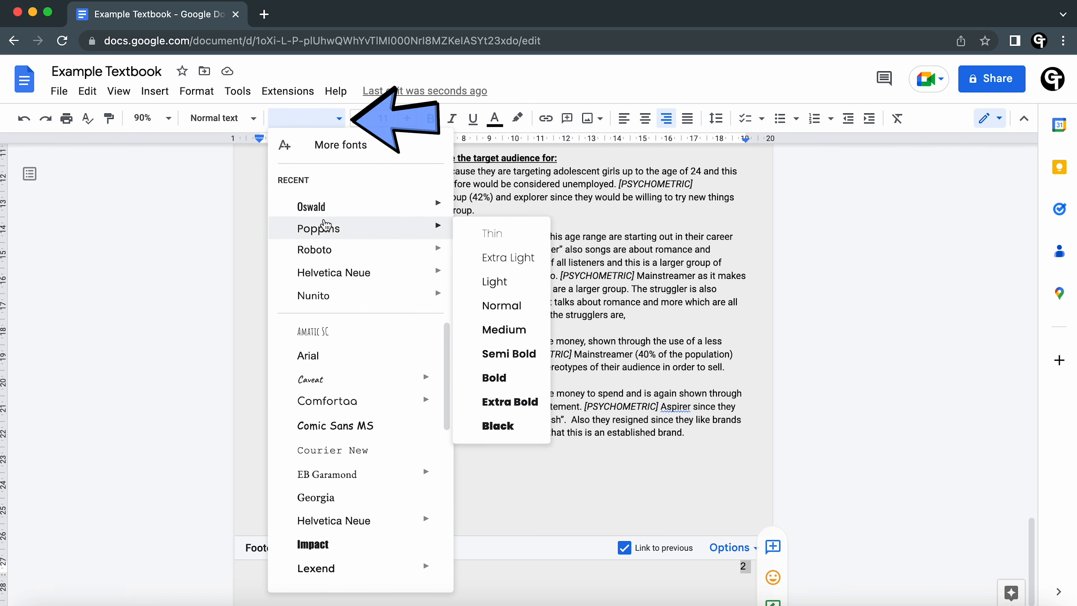
click(310, 205)
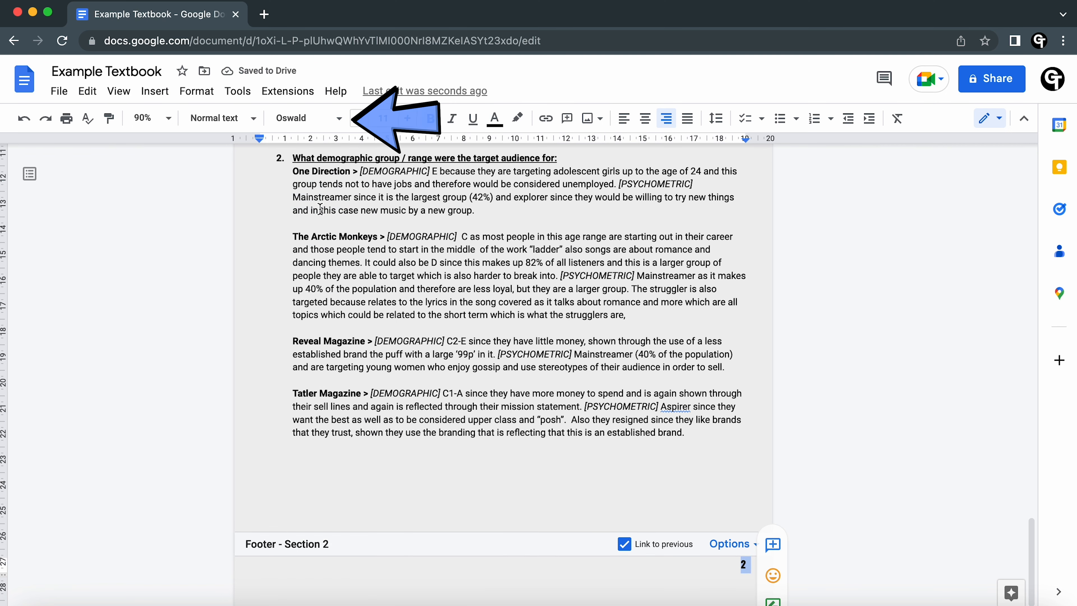
click(494, 118)
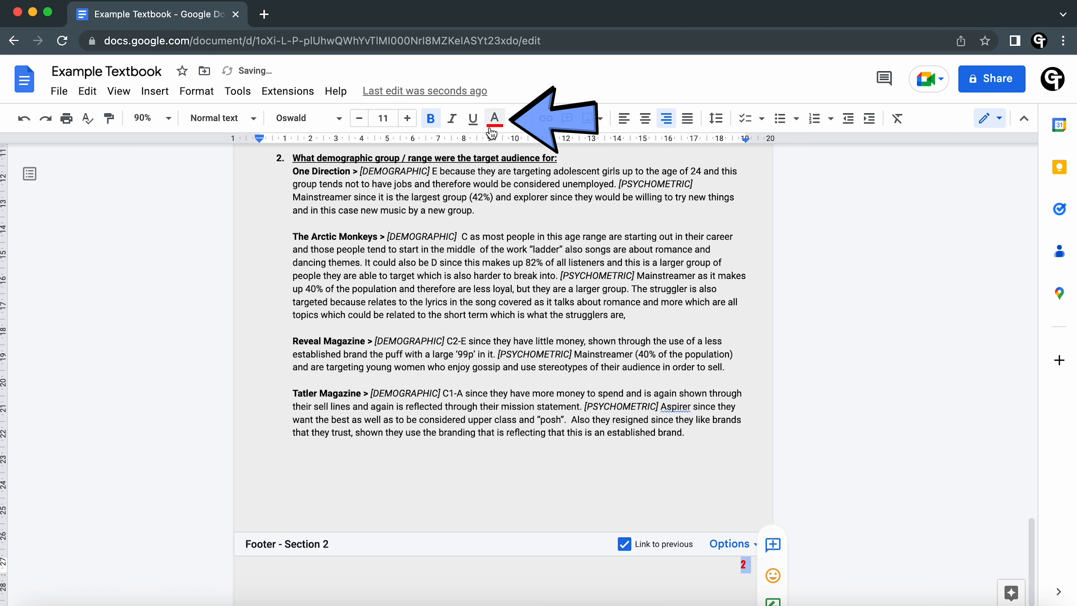
mouse_move(493, 118)
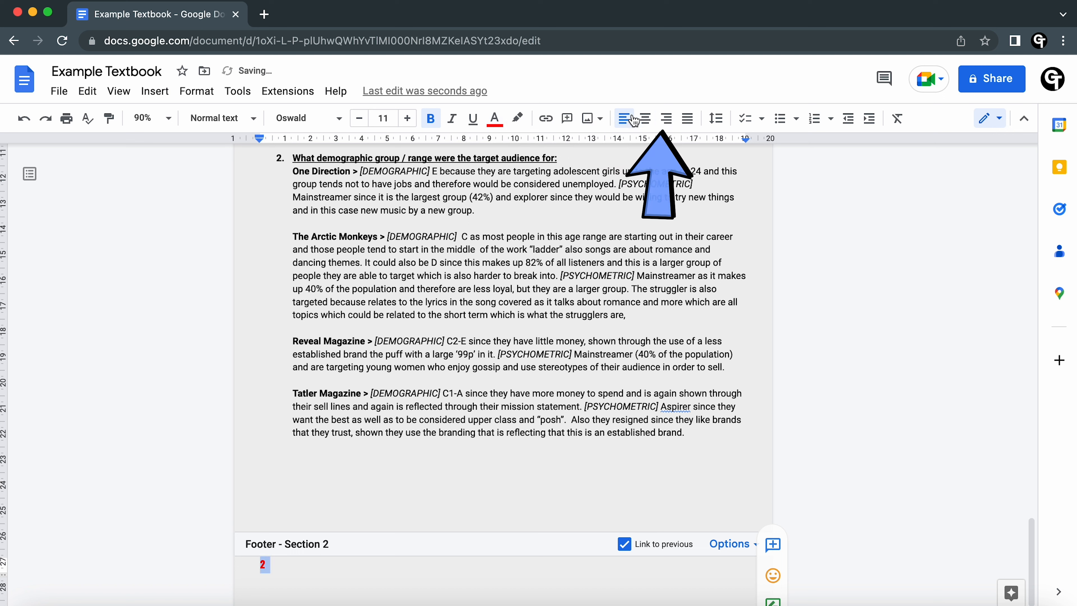
mouse_move(645, 118)
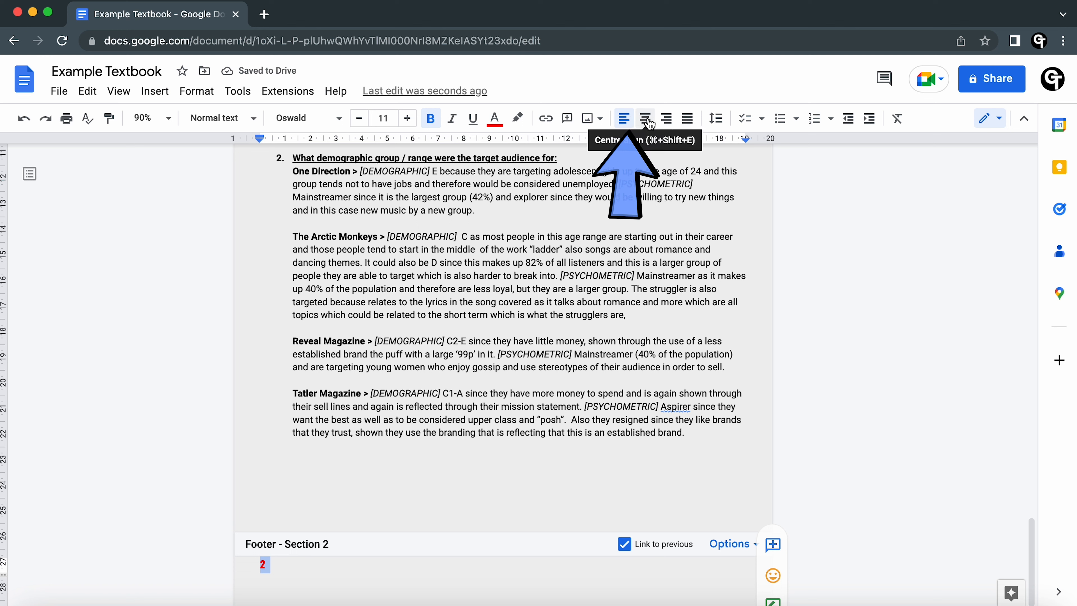
click(645, 118)
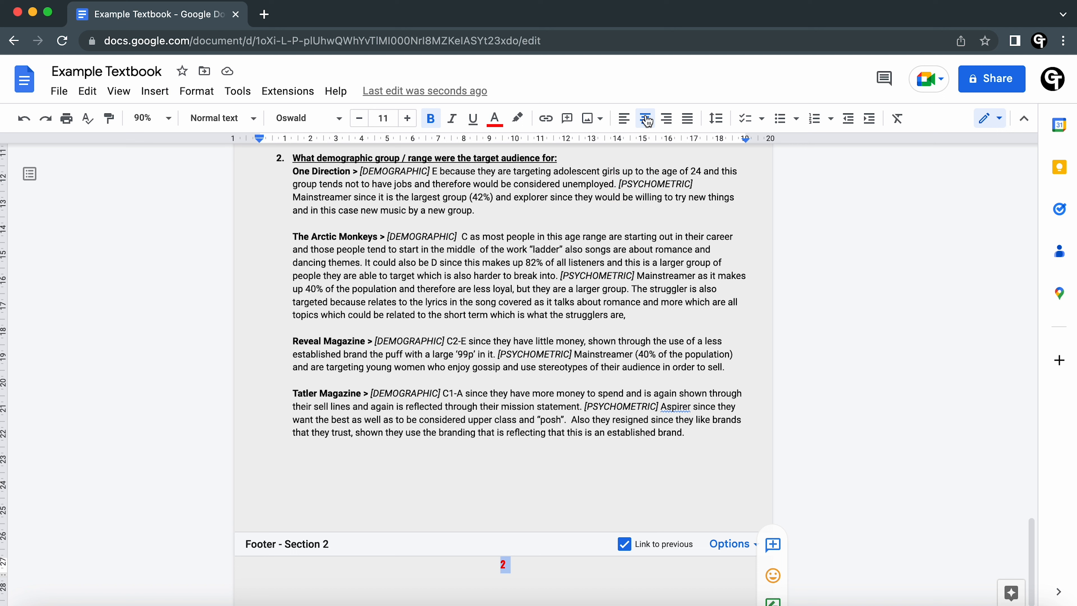
Step: Right-align the page number and set the footer margin to 0.5 cm
click(665, 119)
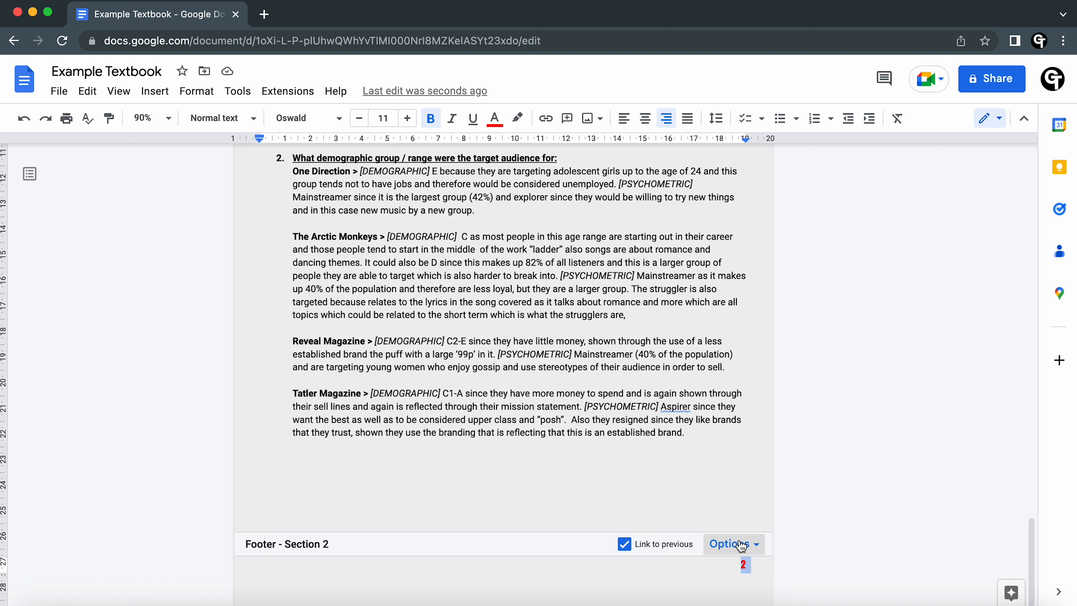
click(728, 543)
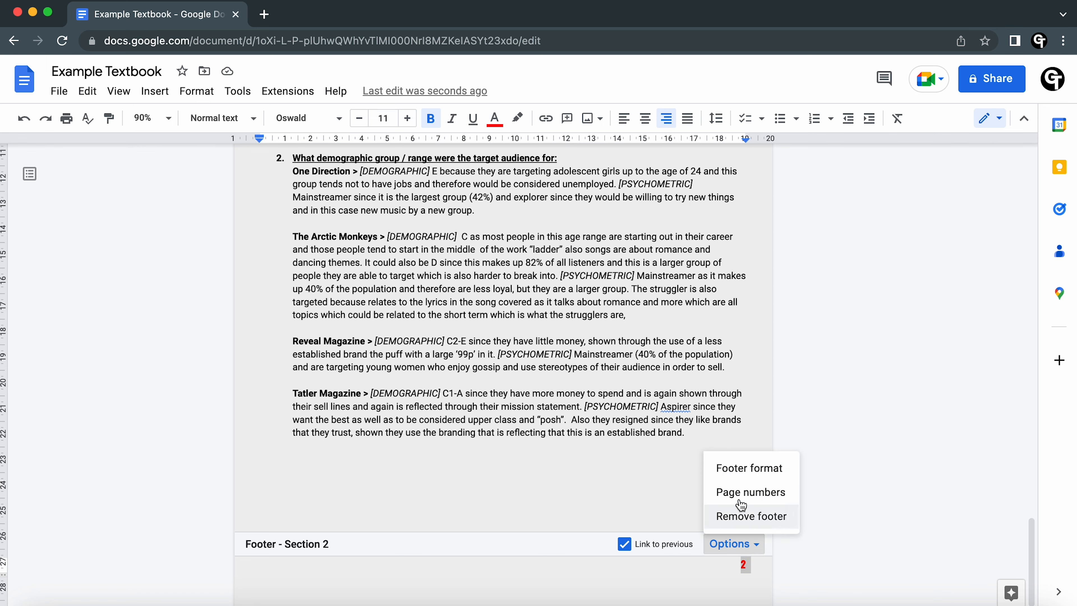
click(749, 468)
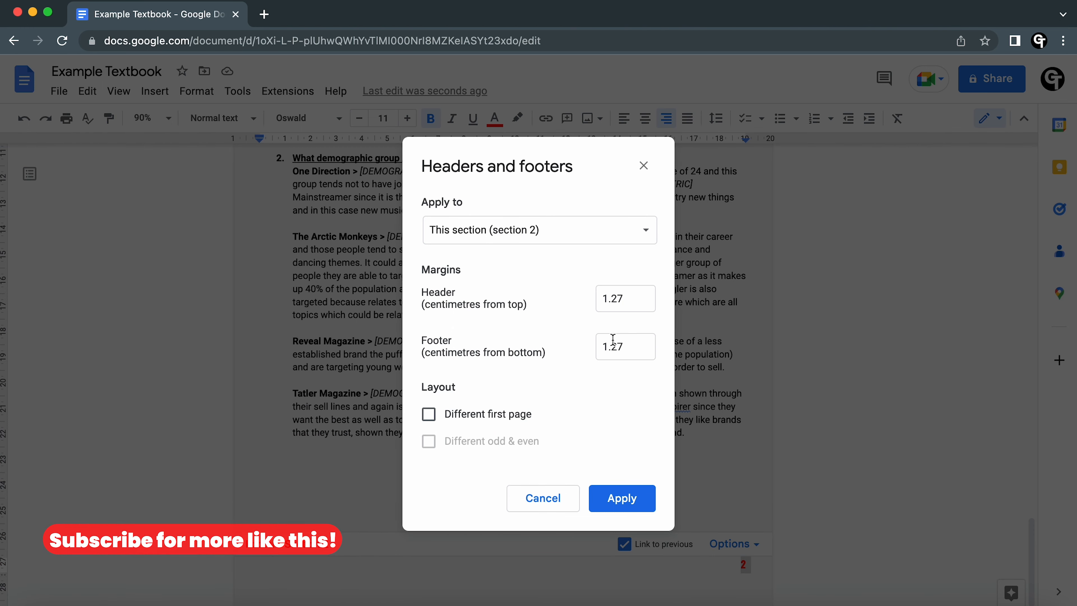
text(0)
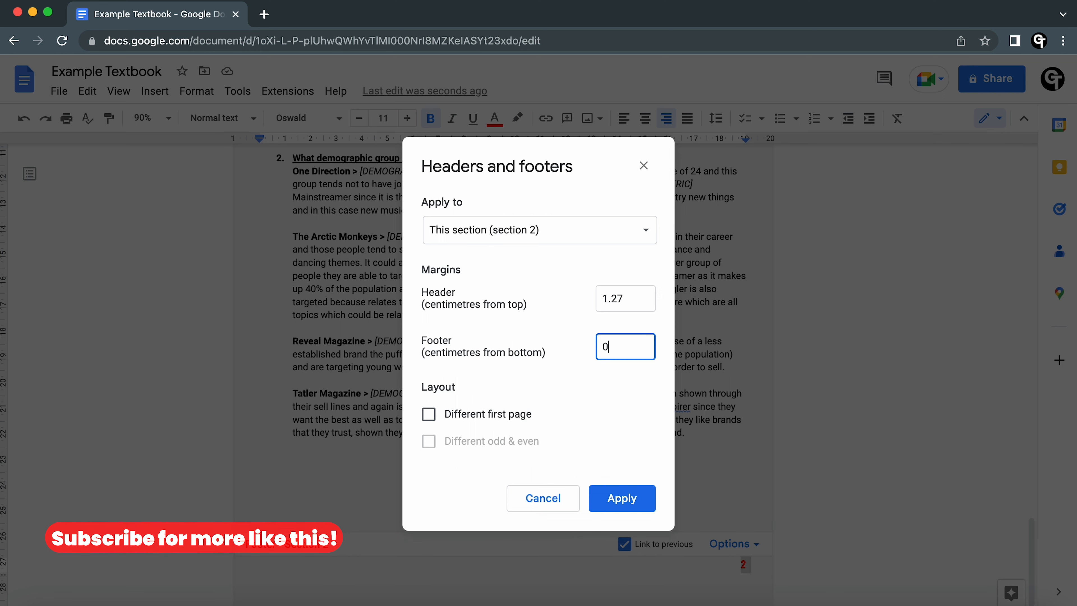
text(.5)
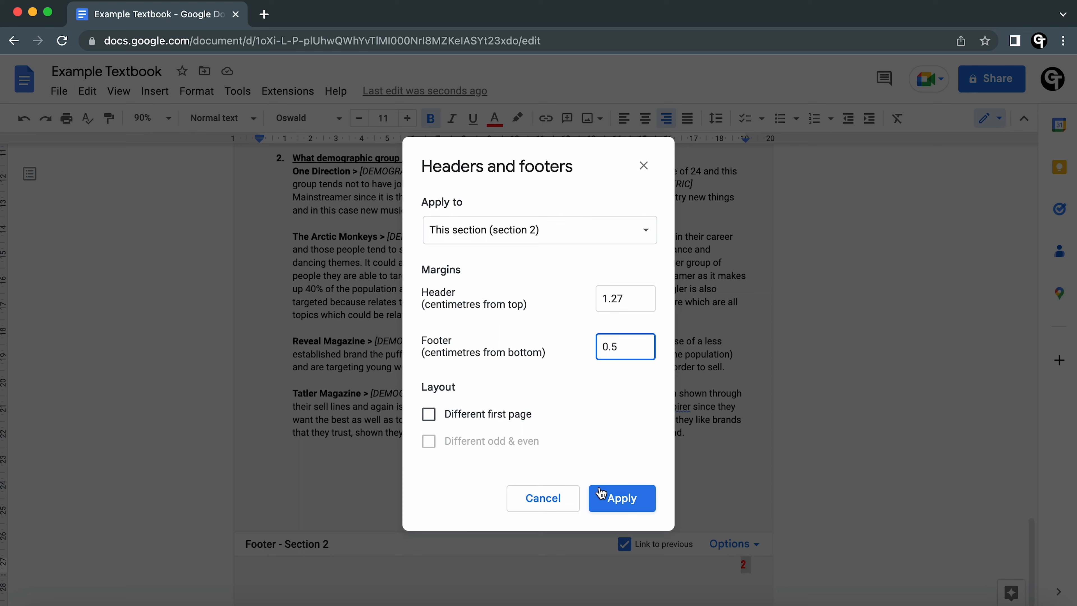
click(621, 498)
text(Page: 1)
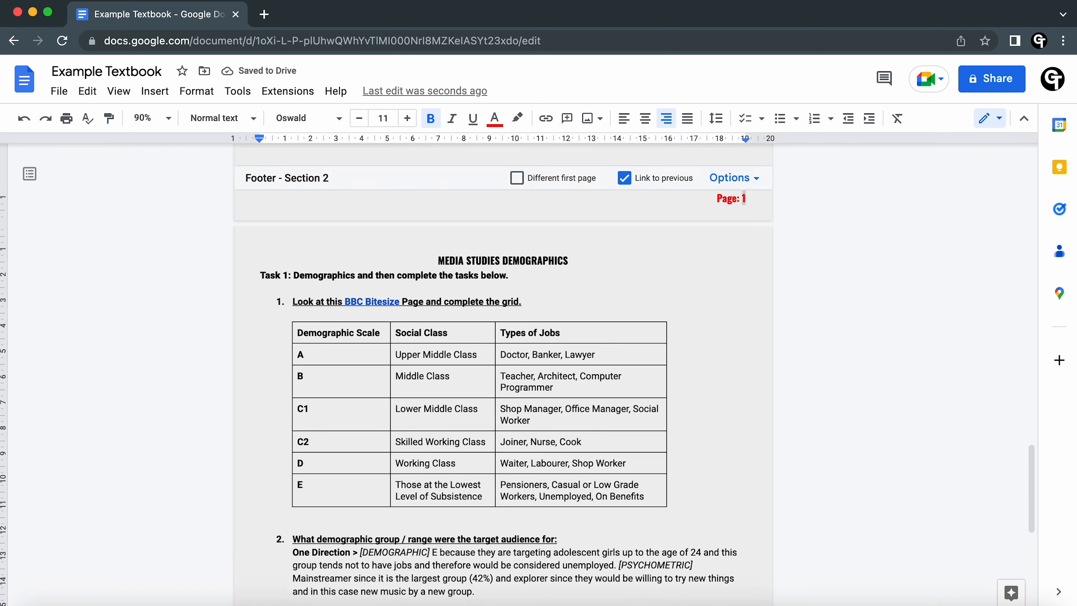
Step: Scroll down to confirm the third page's footer reads 'Page: 2'
scroll(down, 3)
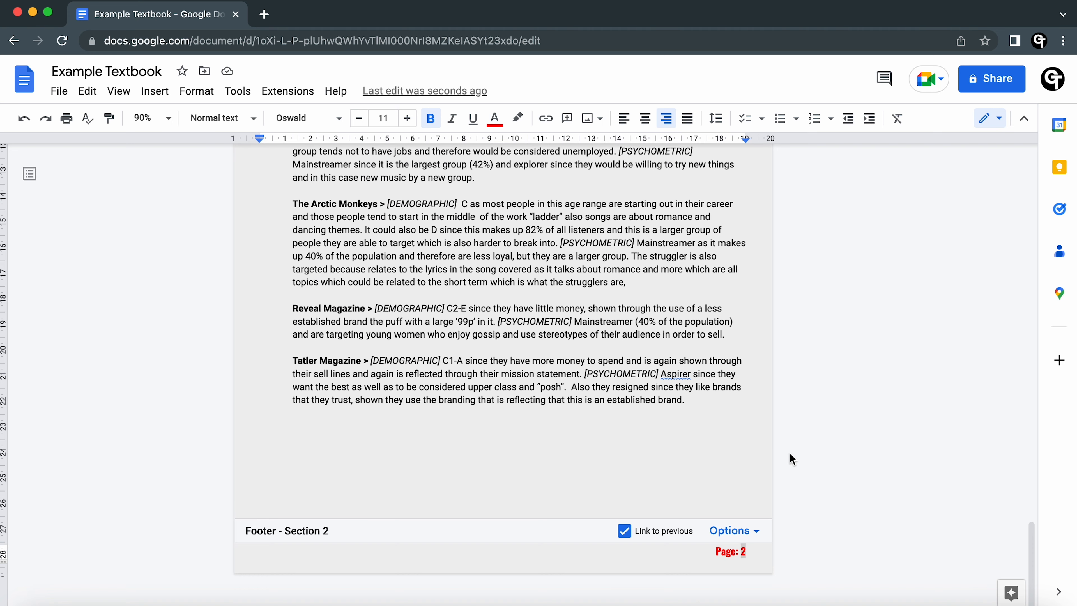